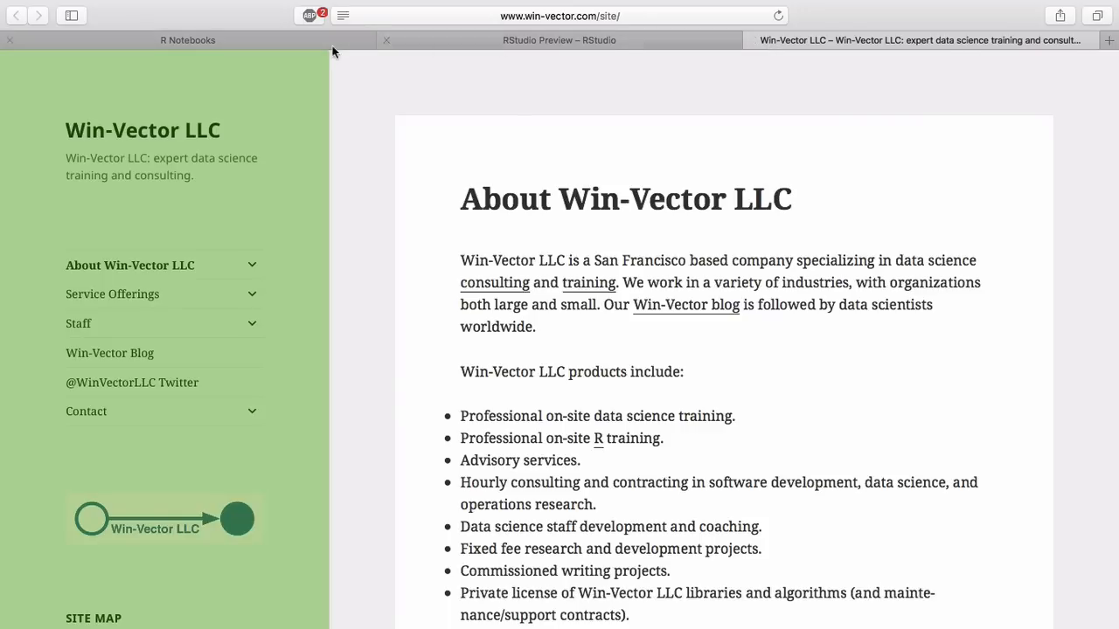
View the R Notebooks page on rmarkdown.rstudio.com in Safari, then move on to RStudio.
left_click(187, 39)
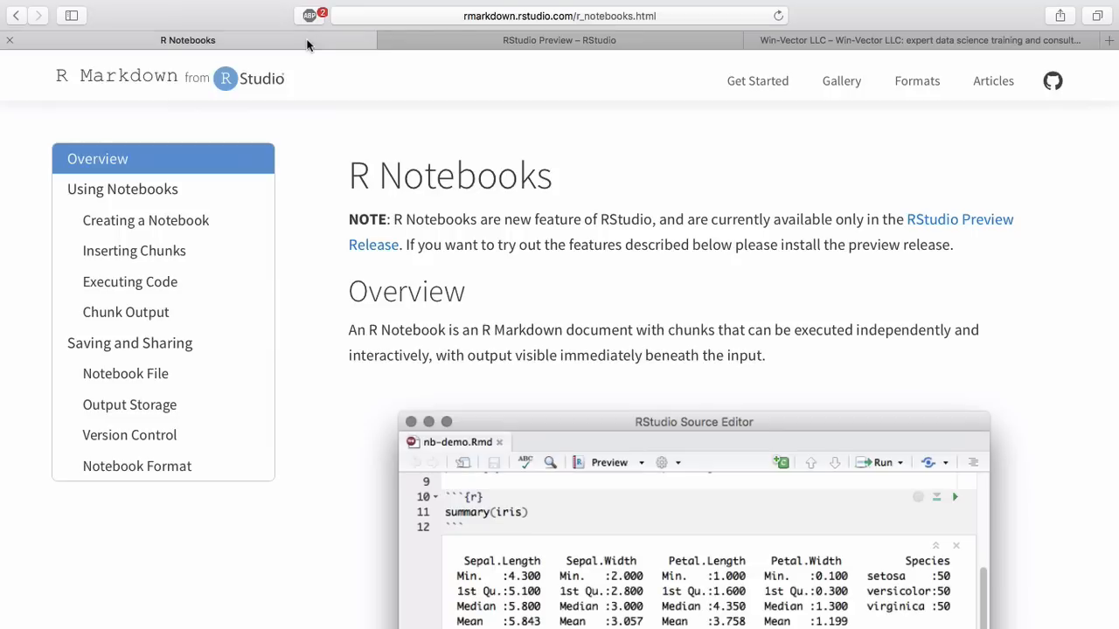
left_click(557, 39)
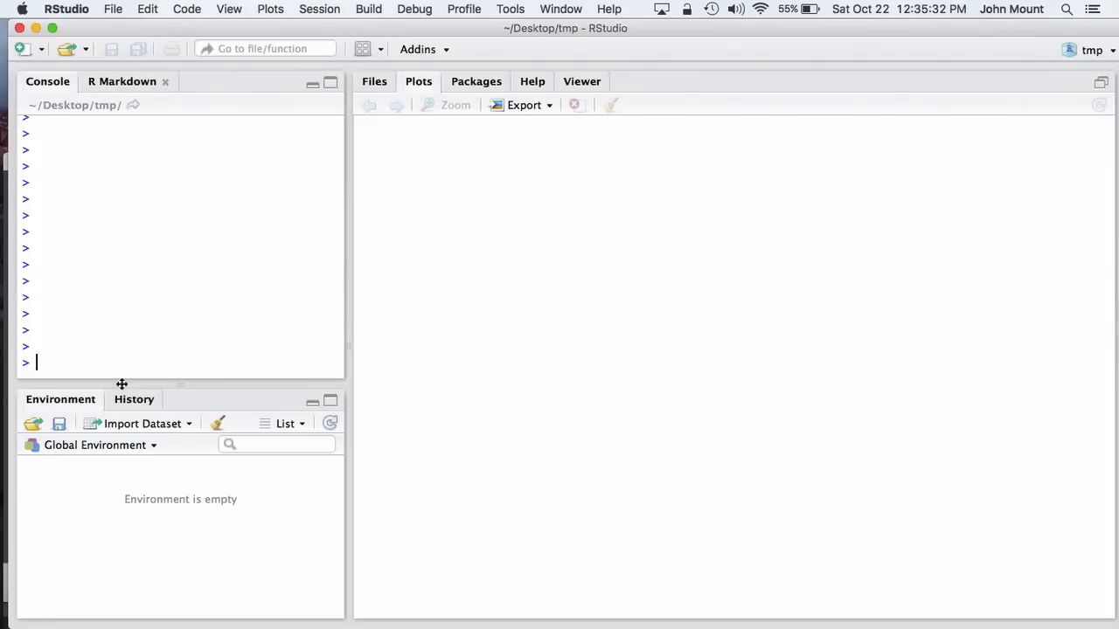
Evaluate 1+1 and plot(1:10) in the console, then start a new R Markdown document.
type("1+1")
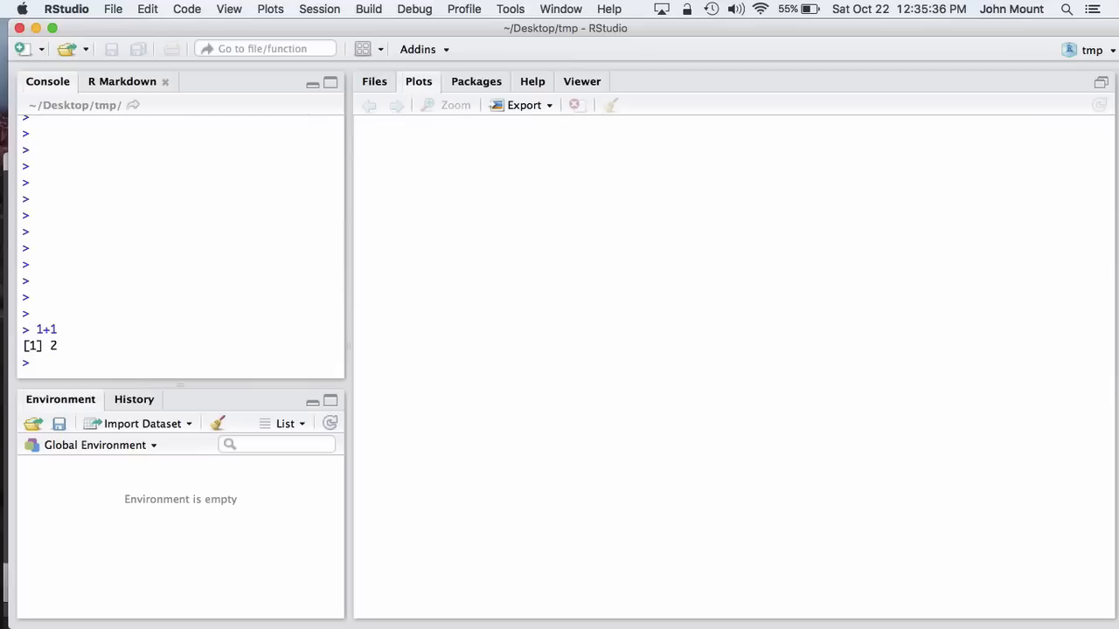
type("plot")
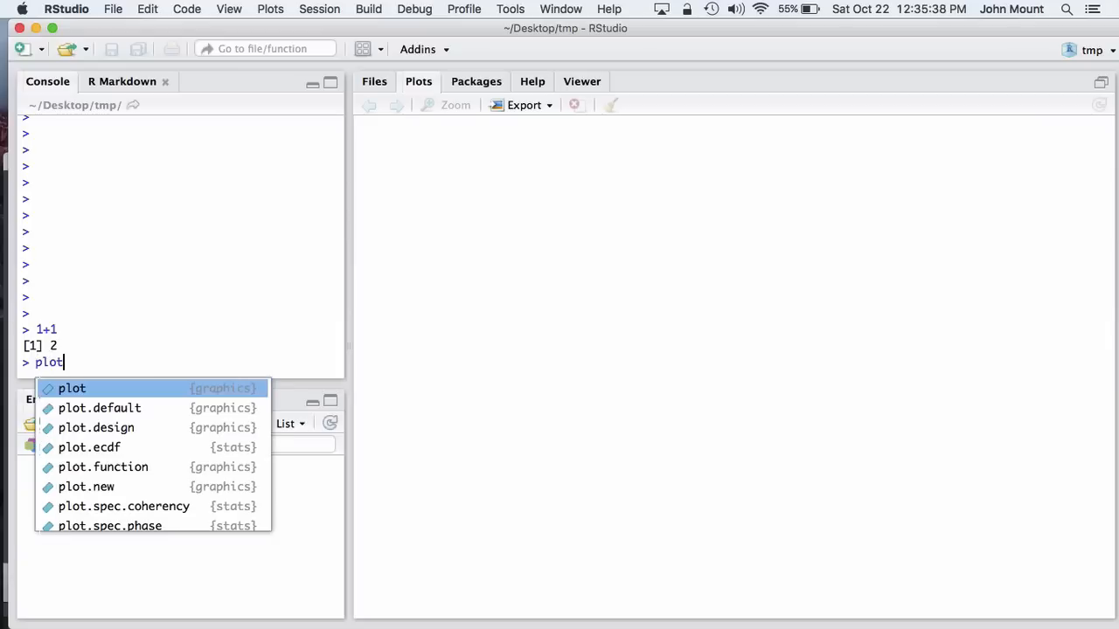
type("(1:10)")
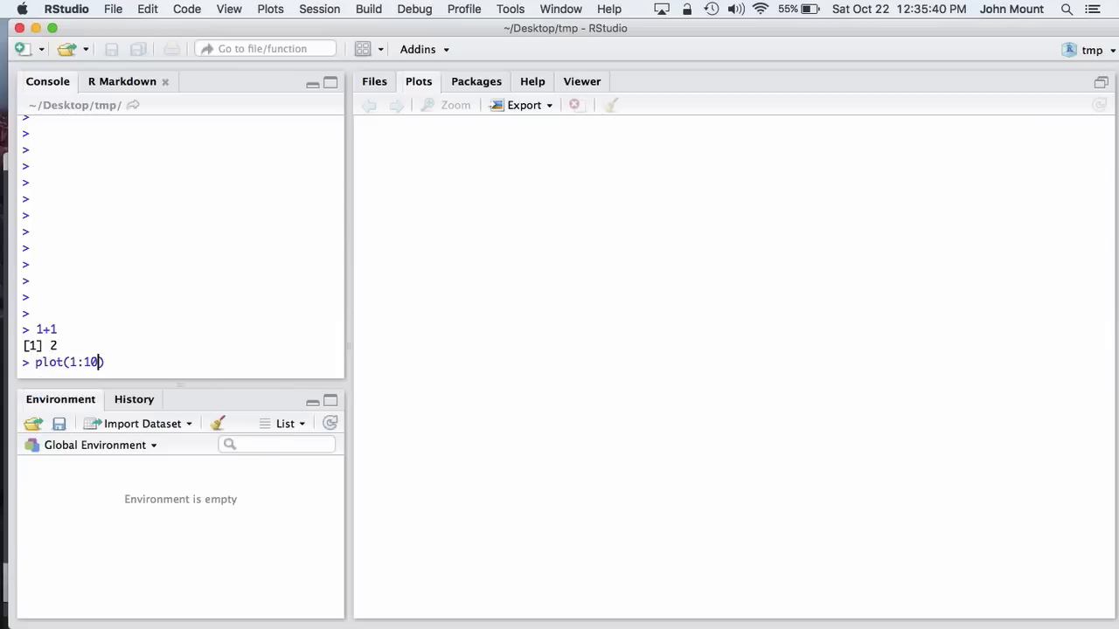
key("Enter")
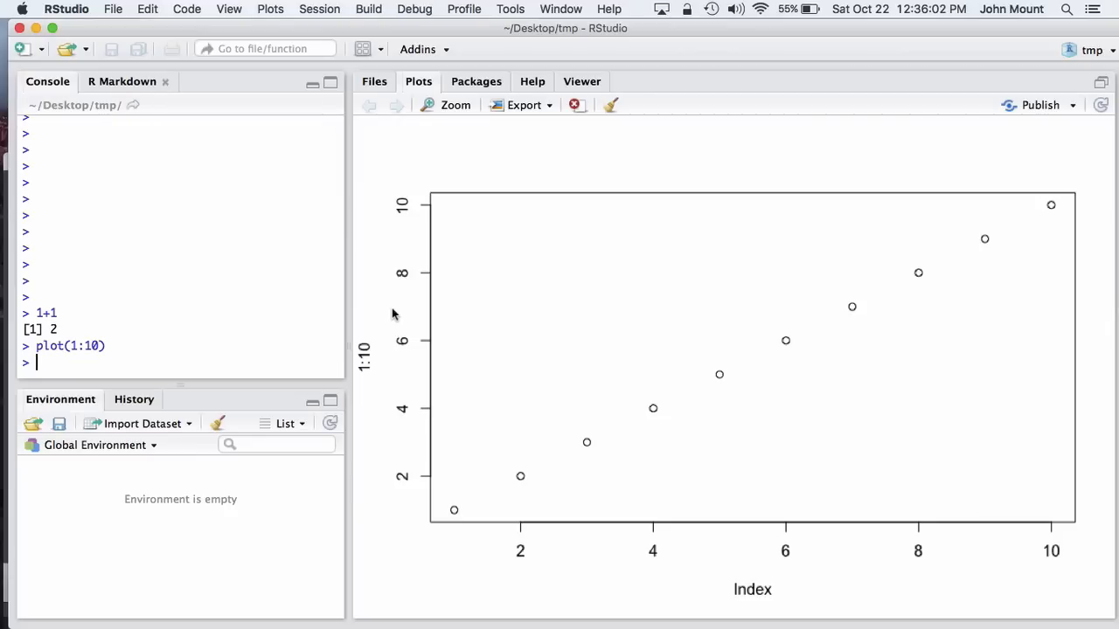
left_click(112, 10)
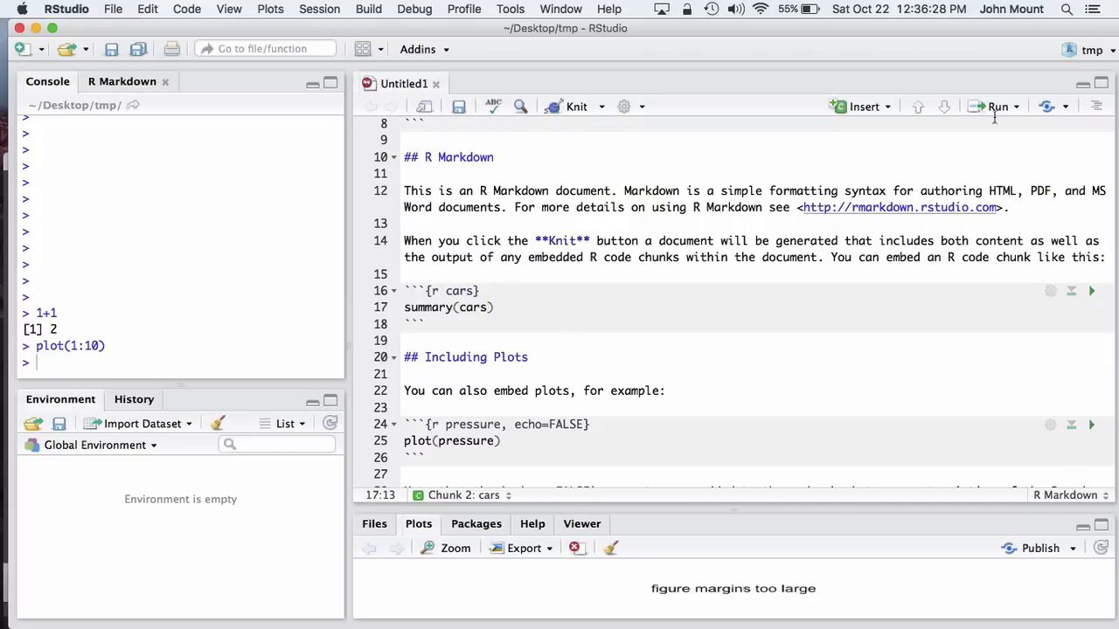
Run the summary(cars) chunk in Untitled1 to show speed and dist statistics inline.
left_click(1013, 106)
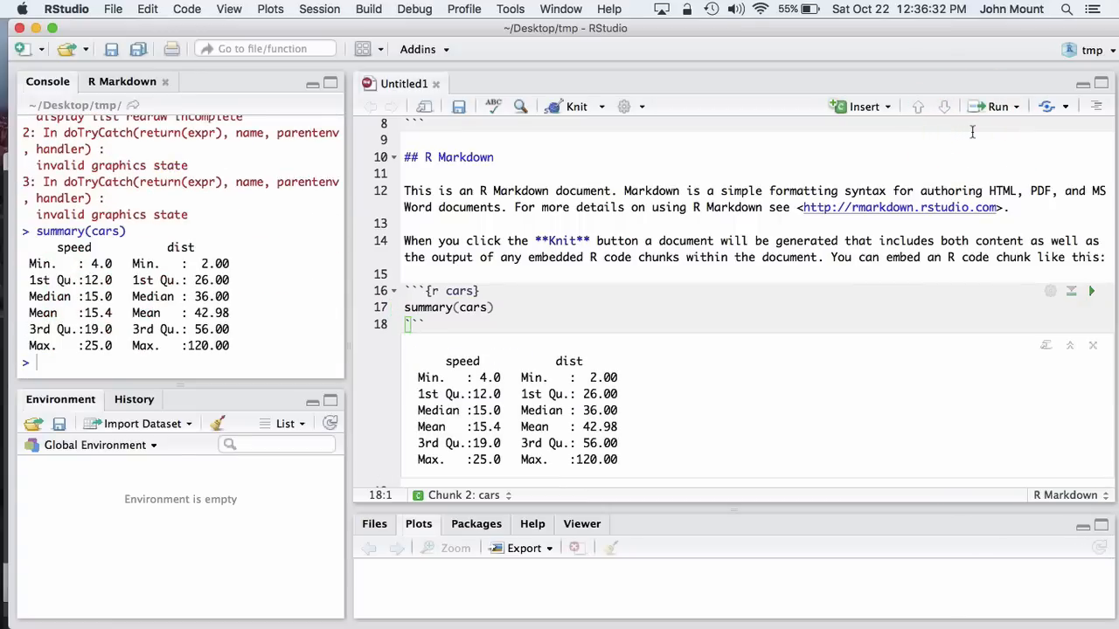
mouse_move(563, 111)
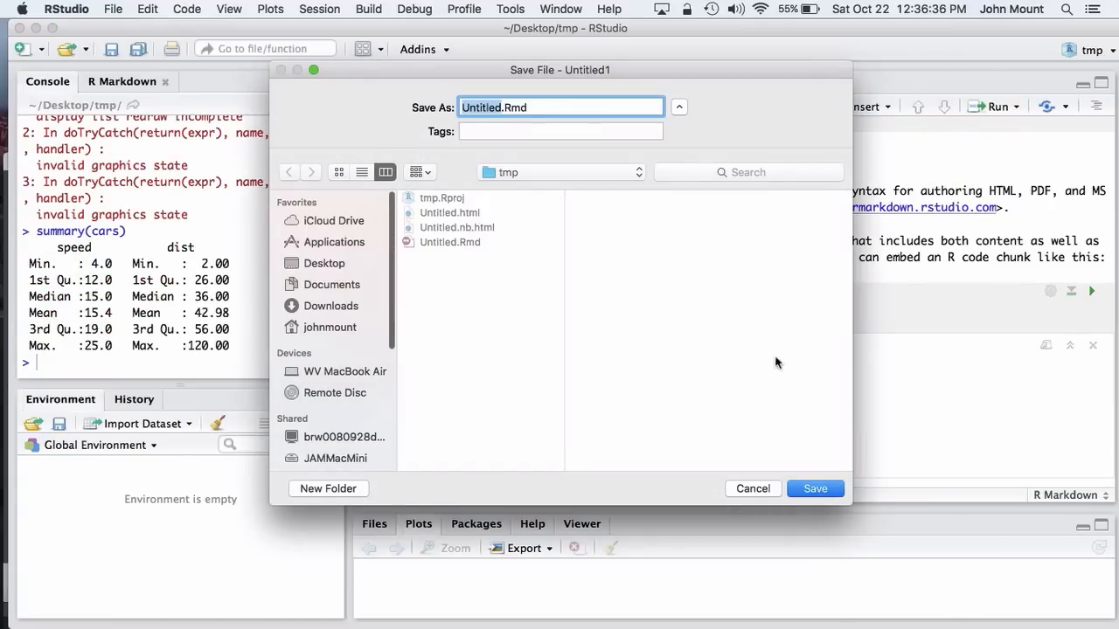
Save over the existing Untitled.Rmd and knit the document to HTML.
left_click(815, 489)
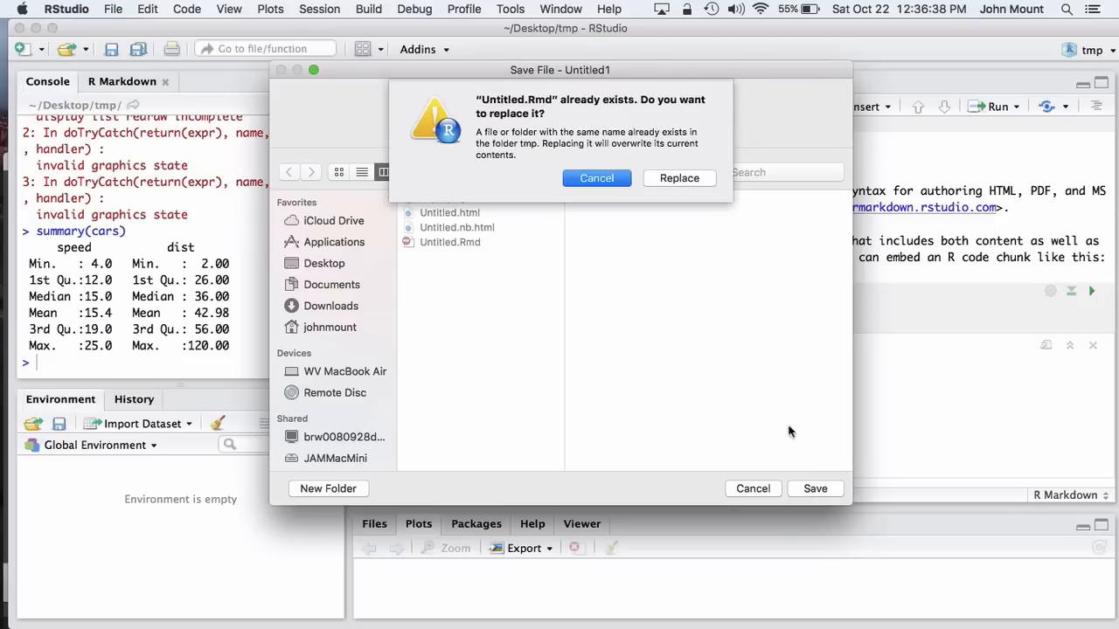
left_click(679, 177)
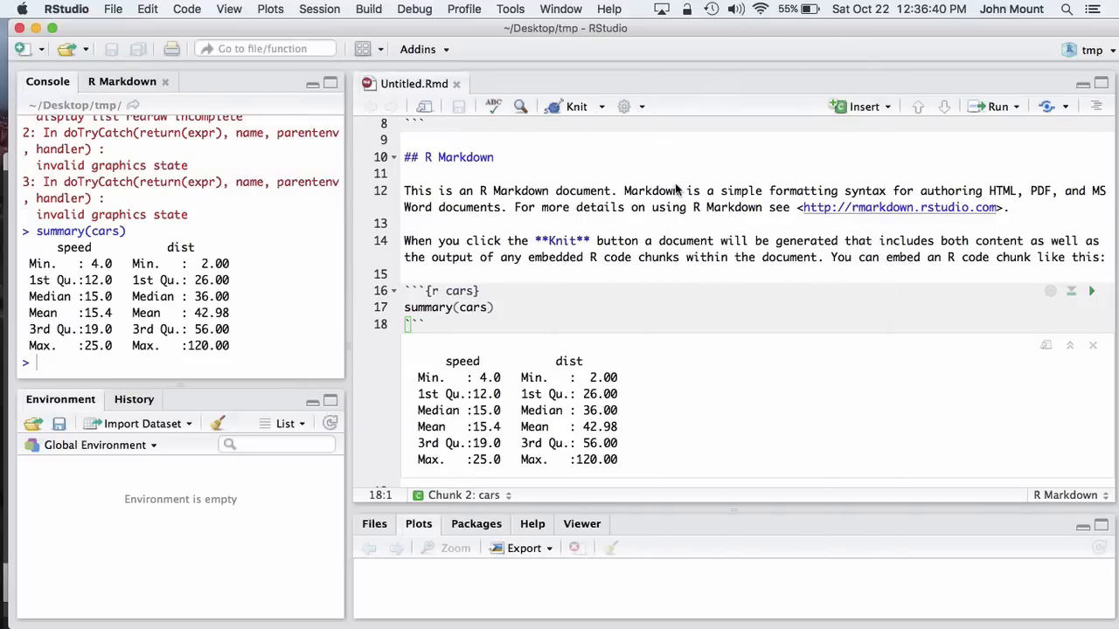
left_click(573, 106)
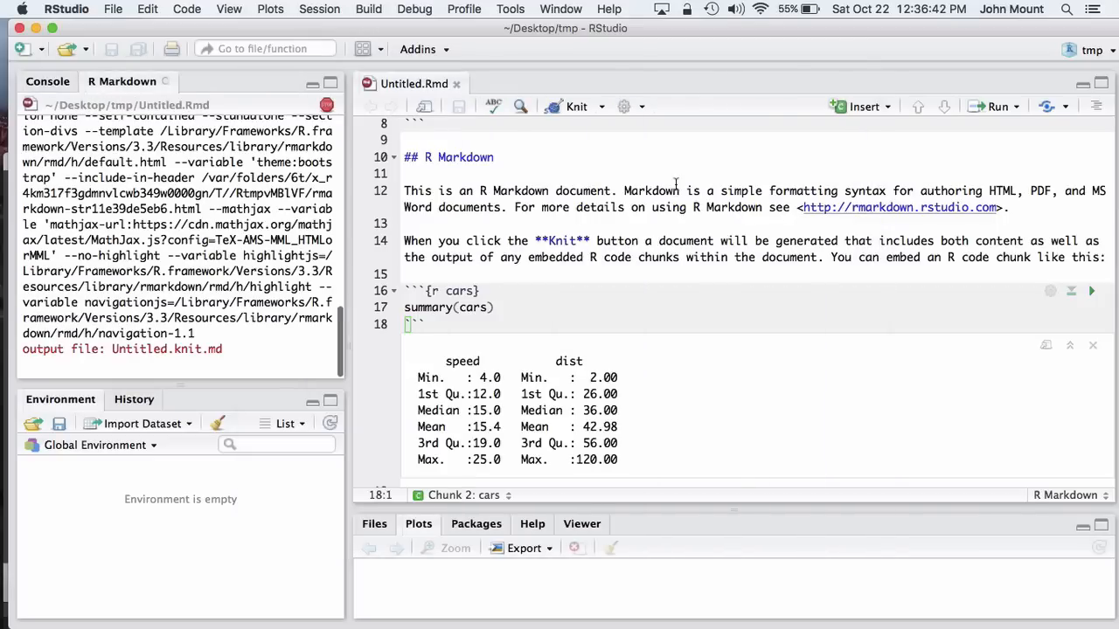
Scroll the rendered Untitled.html through the cars summary and pressure plot.
left_click(571, 106)
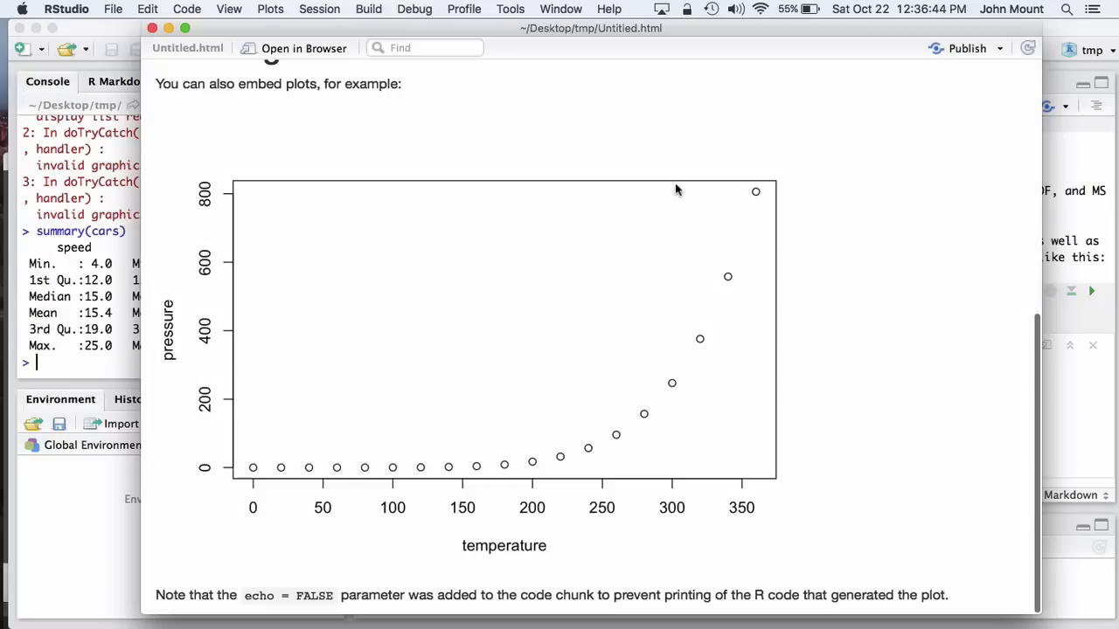
right_click(675, 190)
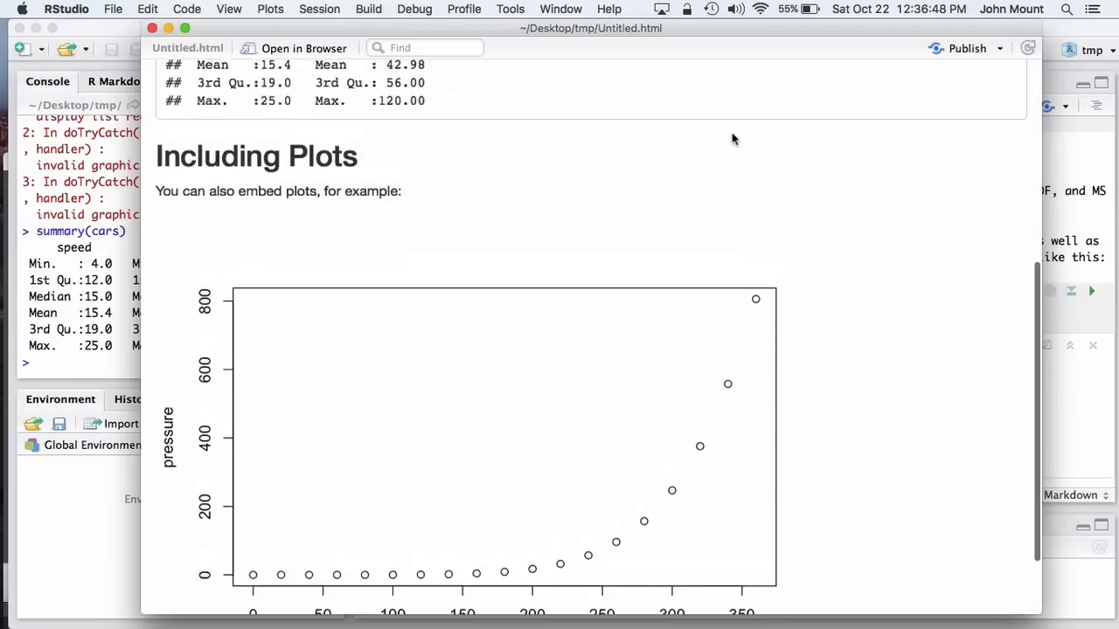
scroll("down", 3)
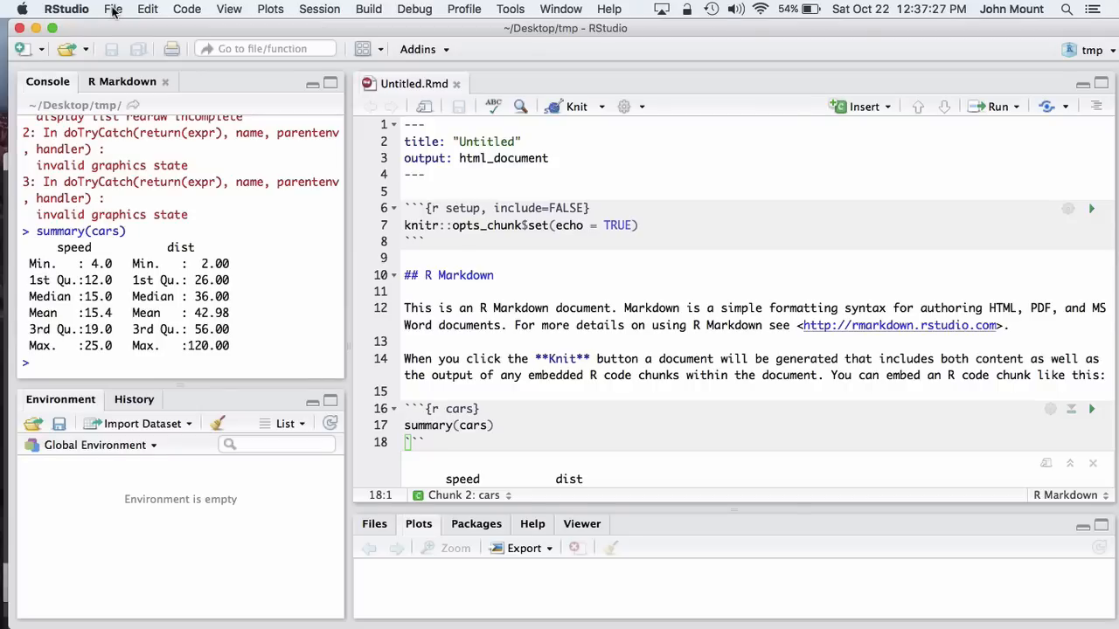
Create a new R Notebook, Untitled1, from File > New File > R Notebook.
left_click(110, 10)
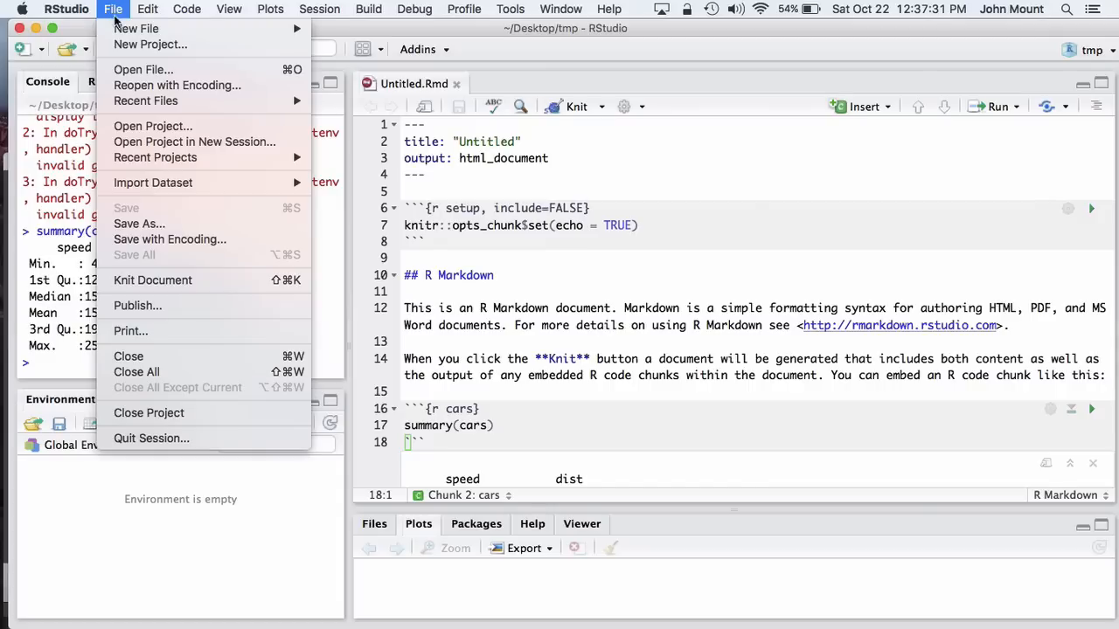
mouse_move(157, 28)
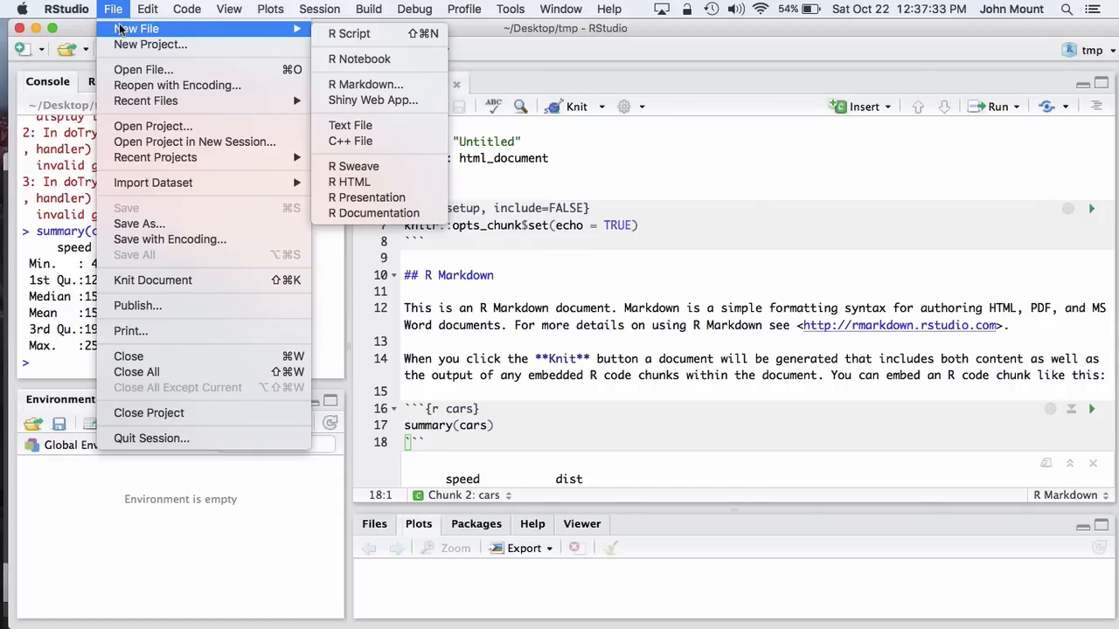
mouse_move(357, 58)
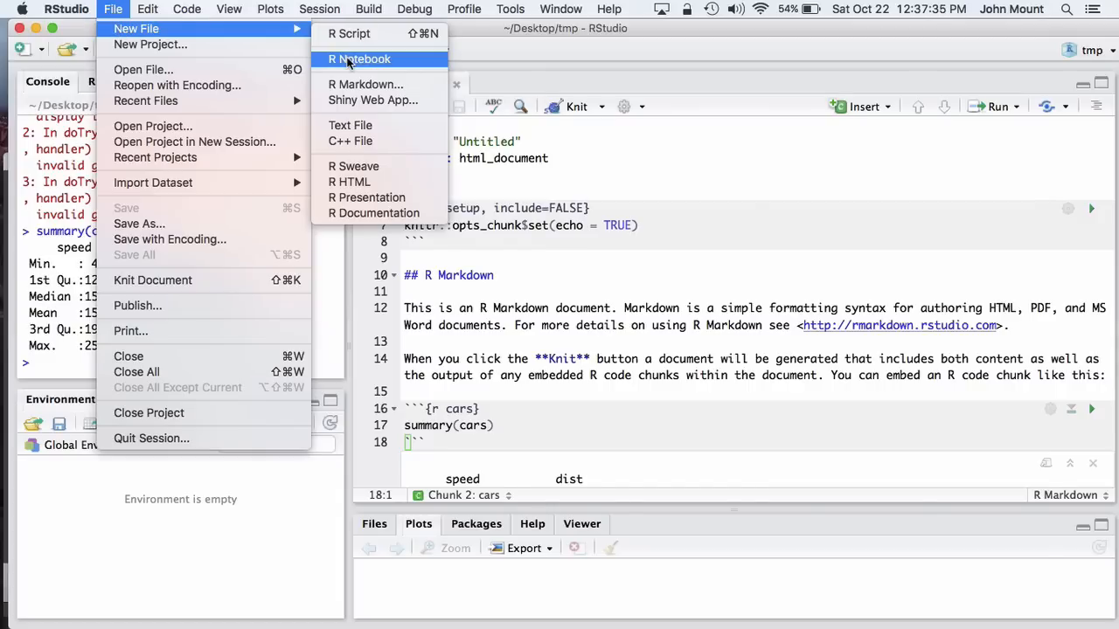
left_click(358, 58)
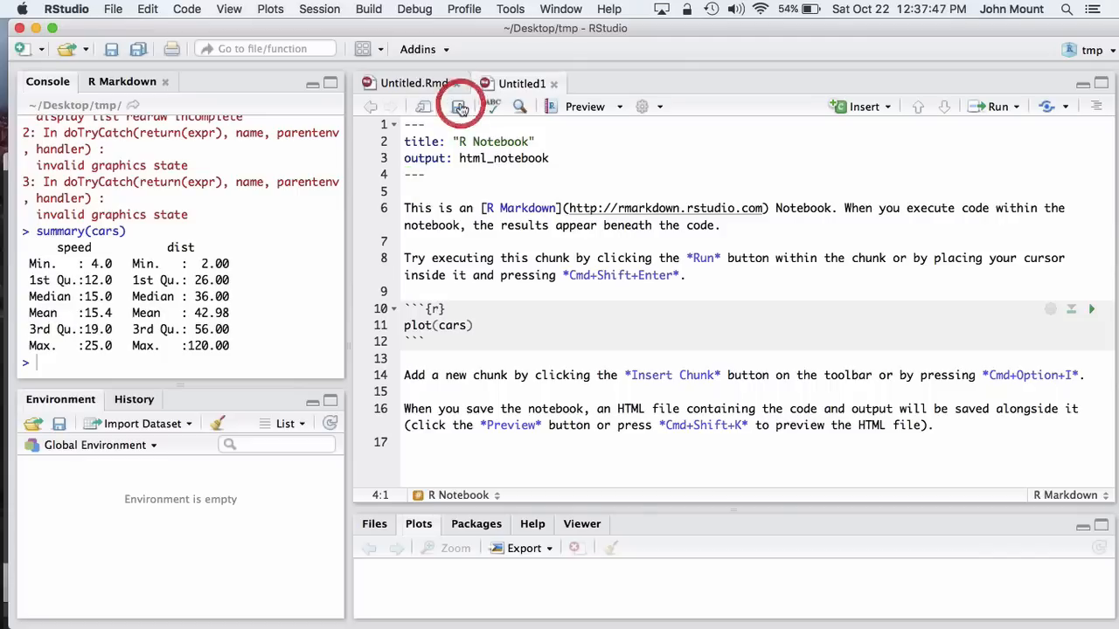
Save the R Notebook as Untitled.Rmd and confirm replacing the existing file.
left_click(458, 106)
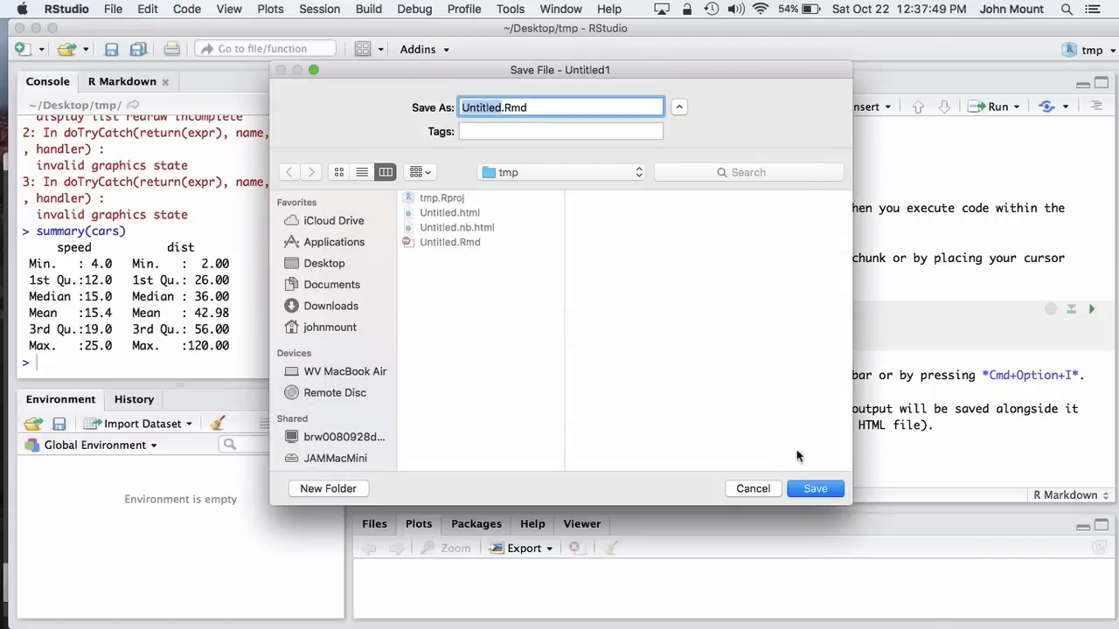
left_click(814, 488)
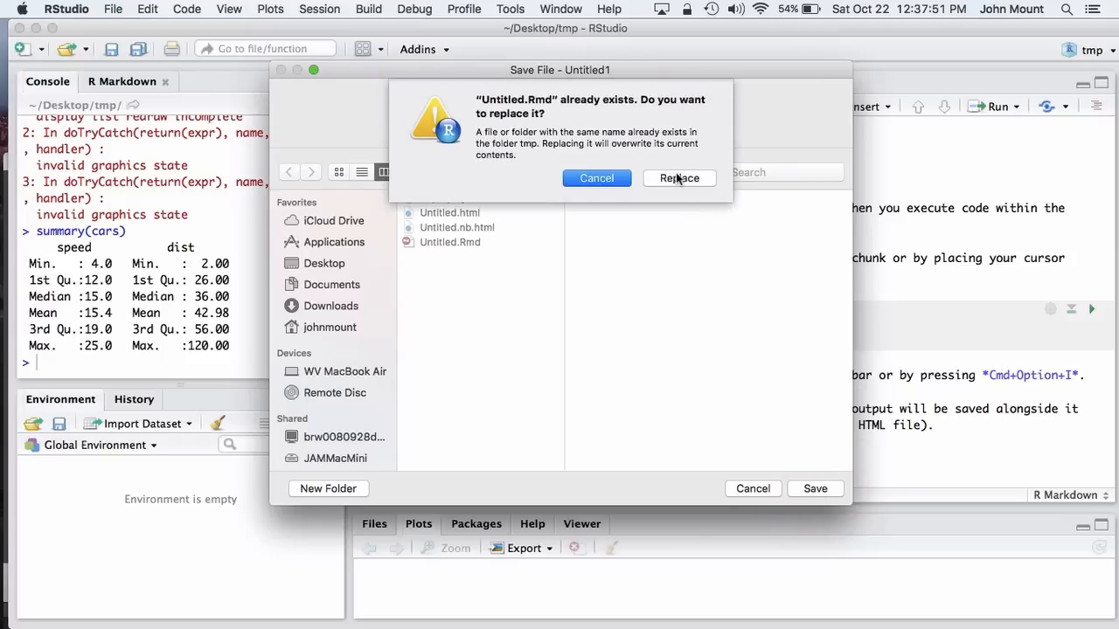
left_click(679, 178)
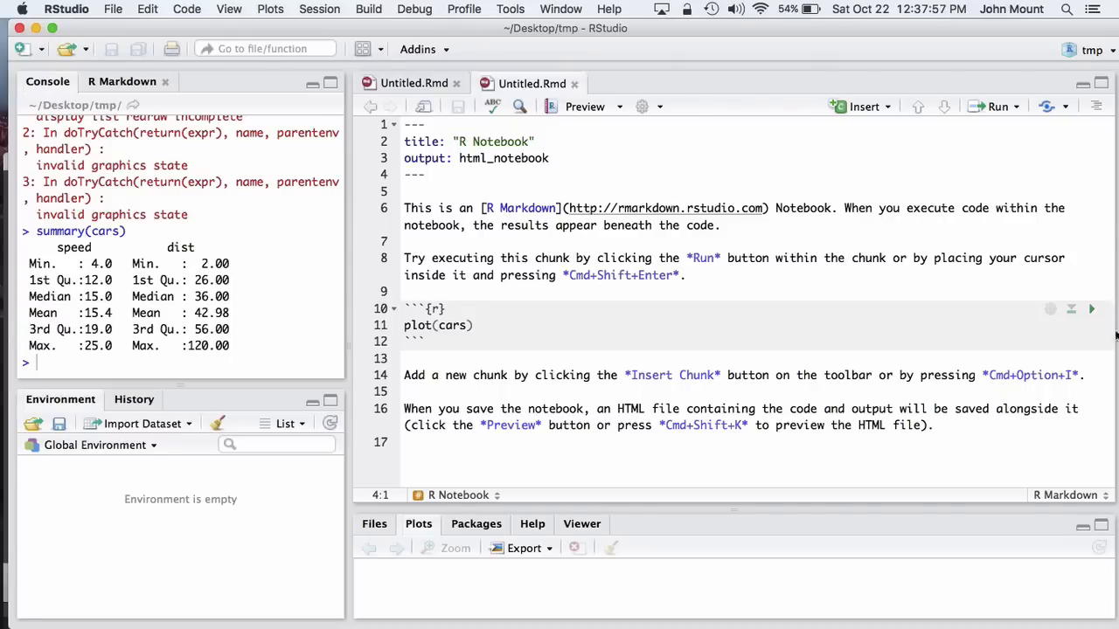
mouse_move(1092, 311)
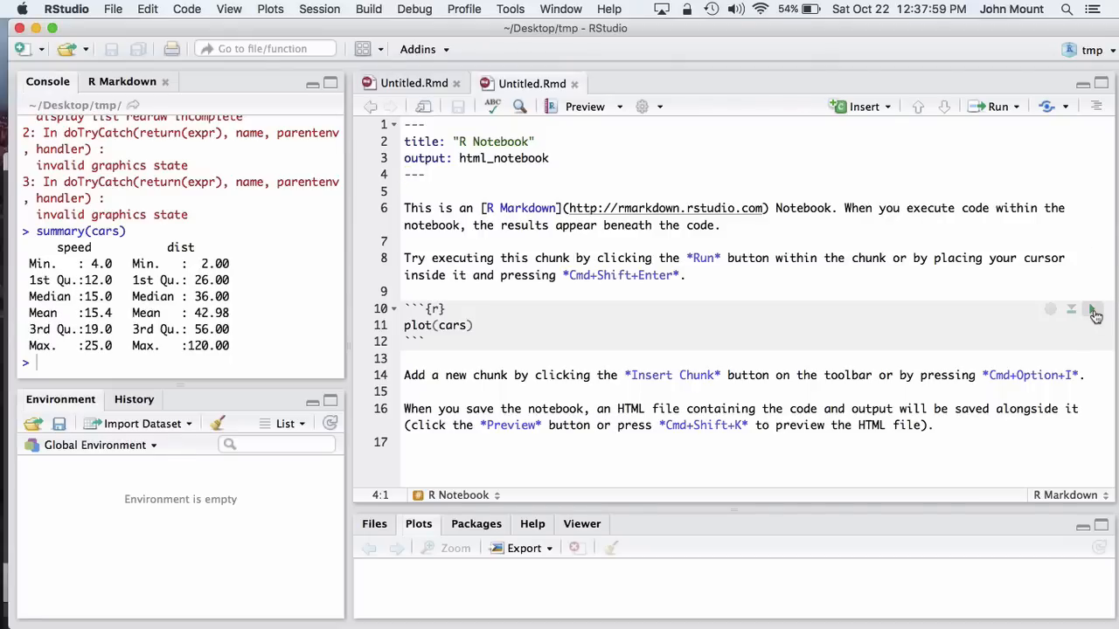
Run the plot(cars) chunk to show the speed-versus-dist scatter plot inline.
left_click(1092, 309)
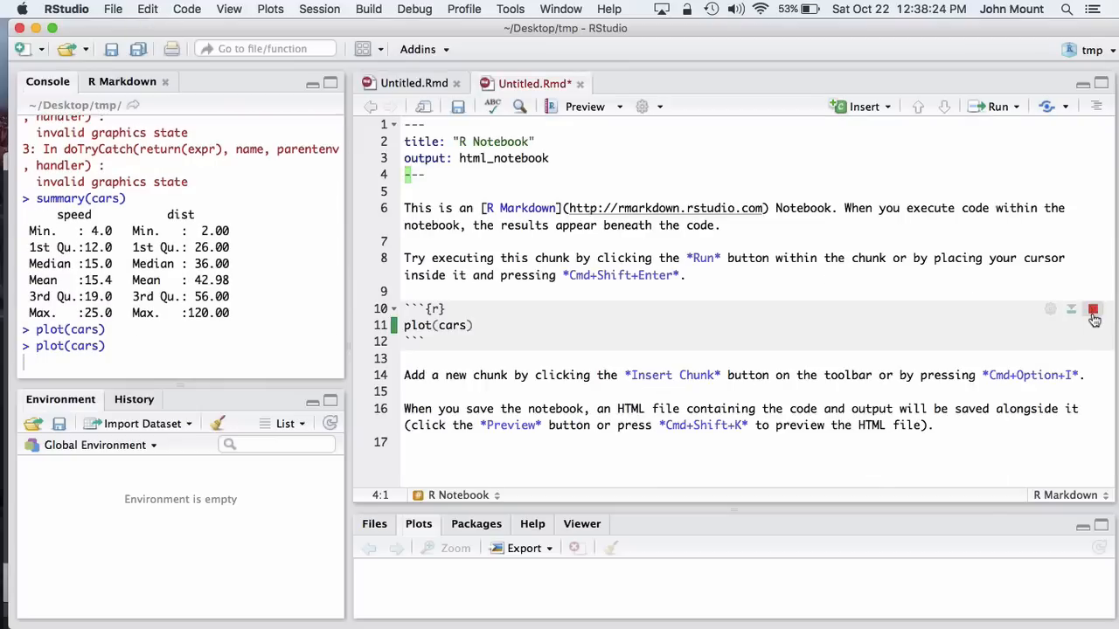
left_click(1094, 309)
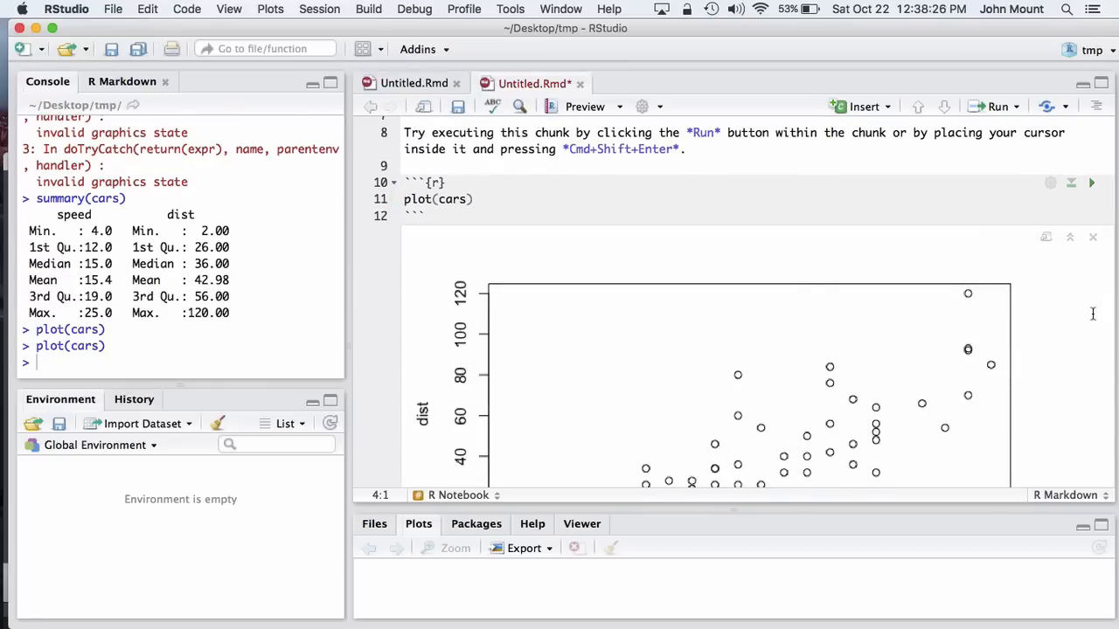